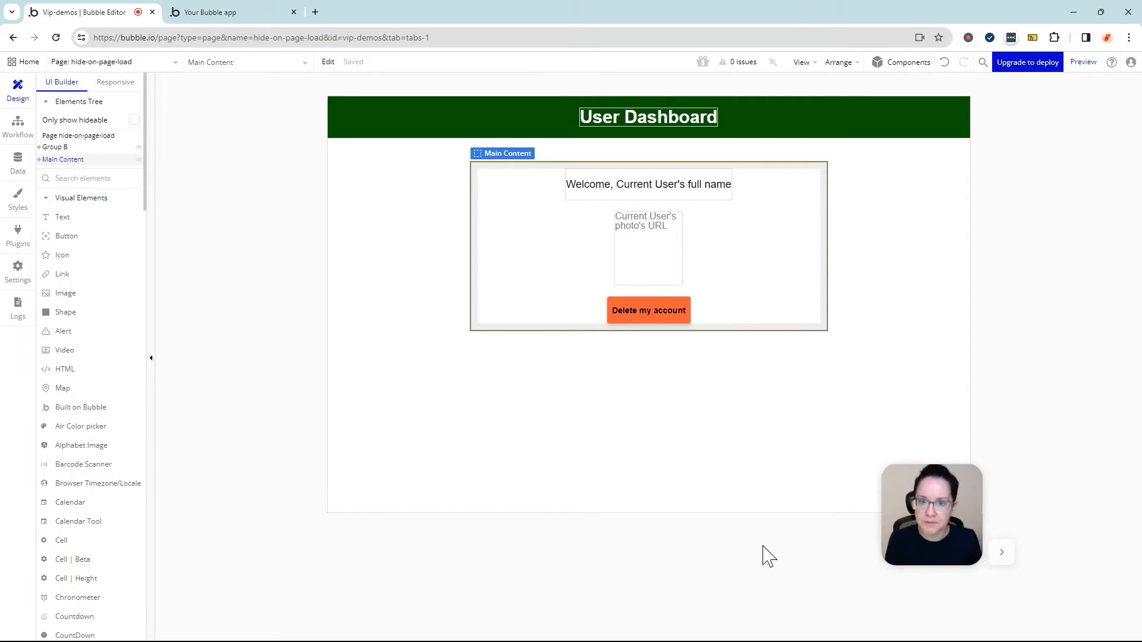
{"action": "mouse_move", "coordinate": [739, 556]}
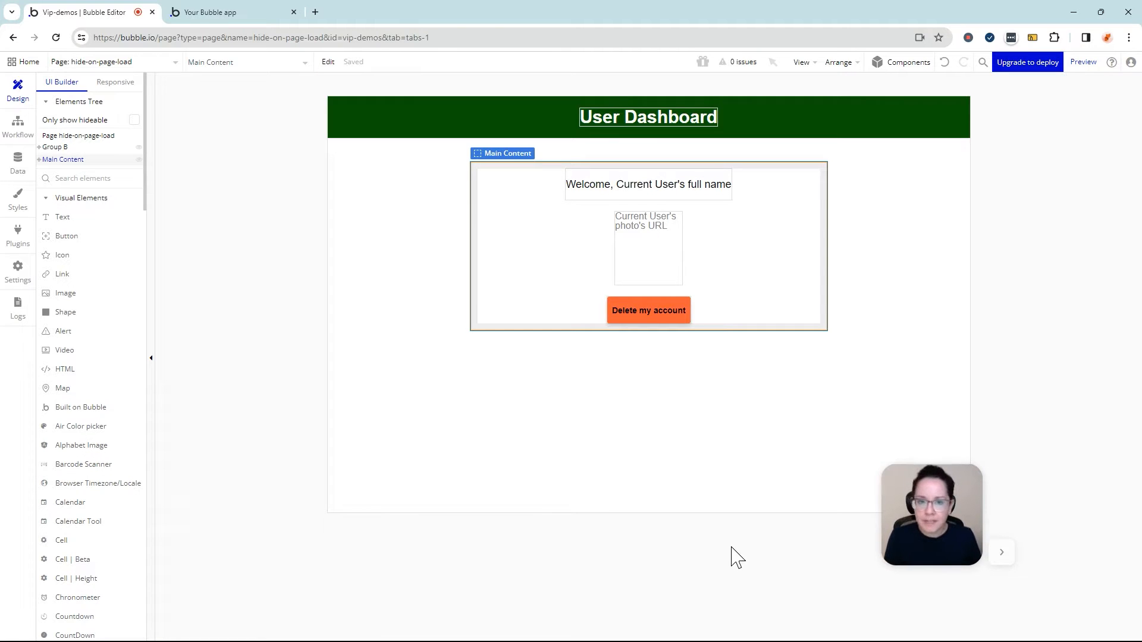
{"action": "mouse_move", "coordinate": [723, 563]}
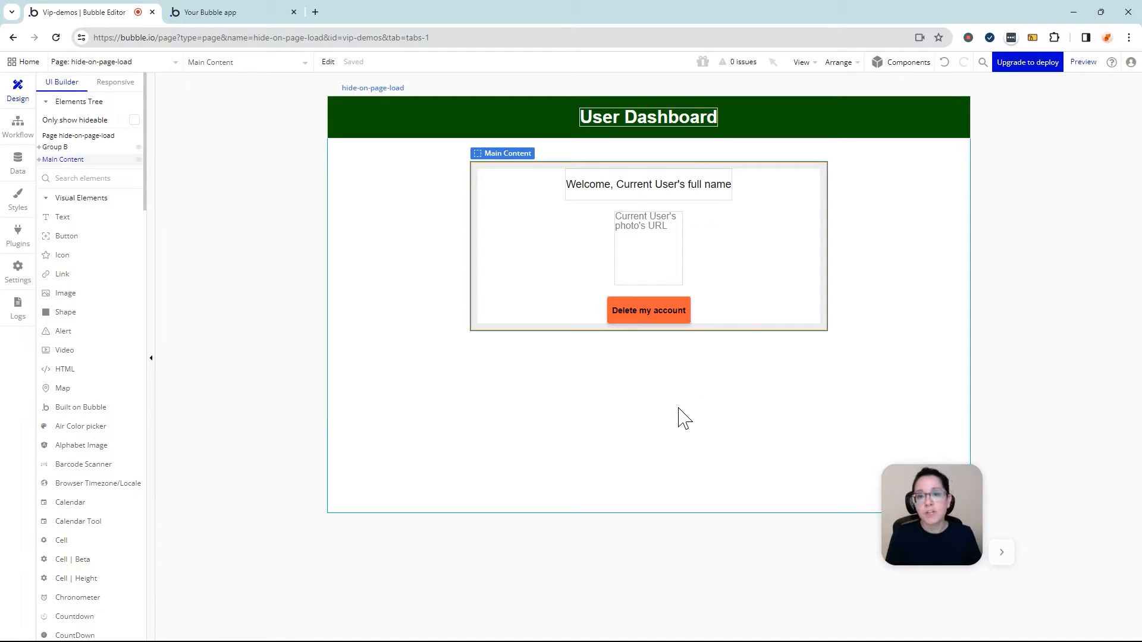
{"action": "mouse_move", "coordinate": [729, 286]}
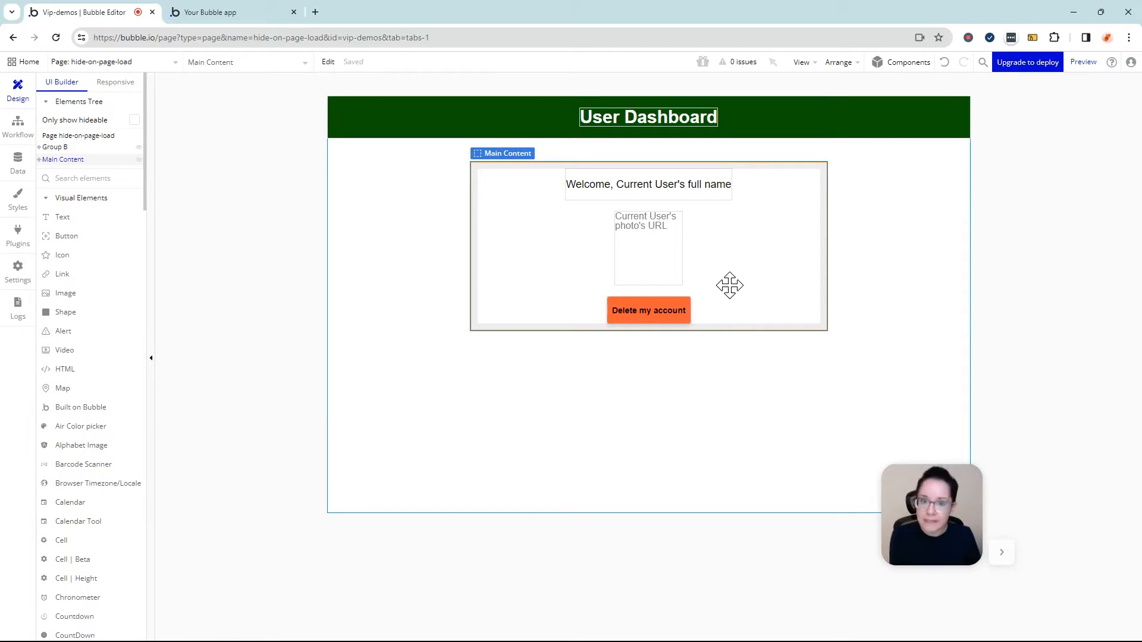
Inspect the welcome text and Delete my account button, then reselect the Main Content group.
{"action": "left_click", "coordinate": [502, 154]}
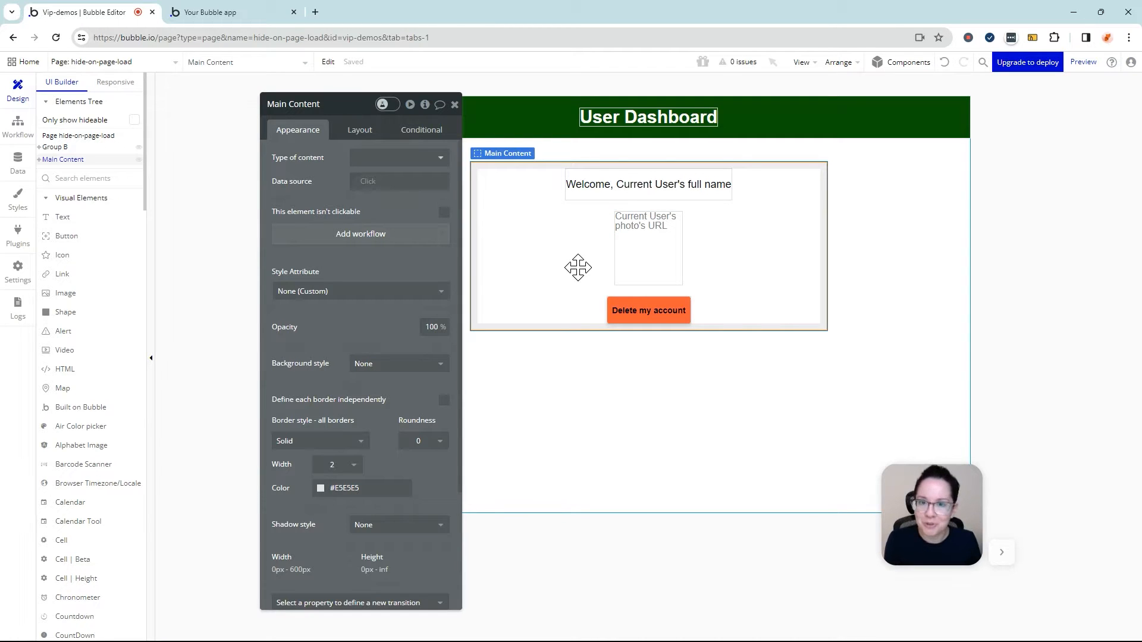
{"action": "mouse_move", "coordinate": [565, 295]}
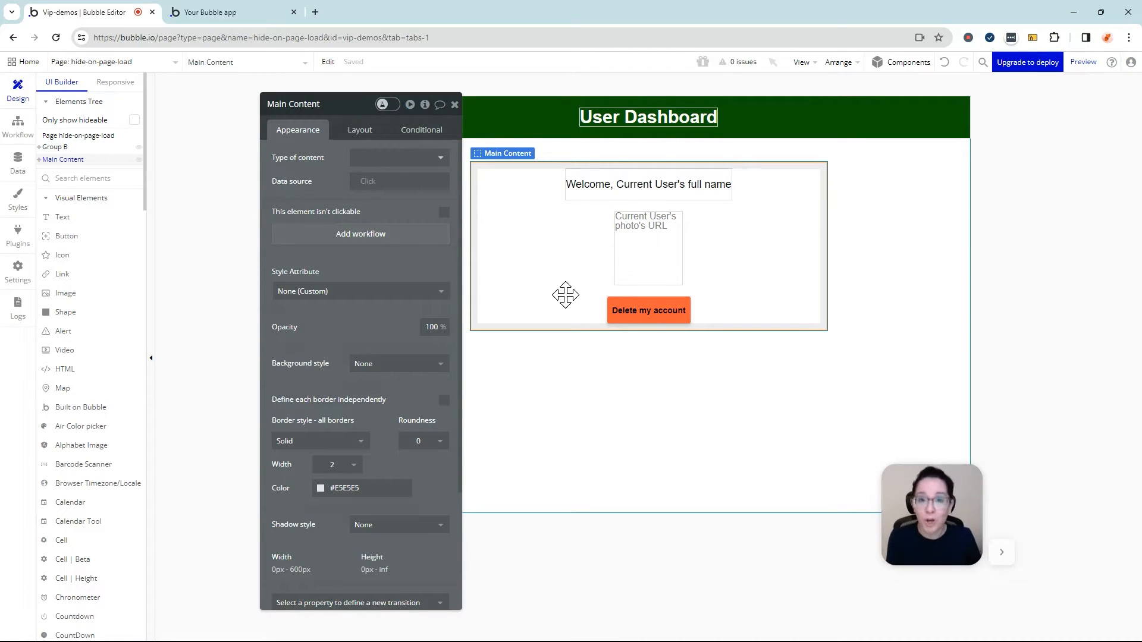
{"action": "left_click", "coordinate": [647, 183]}
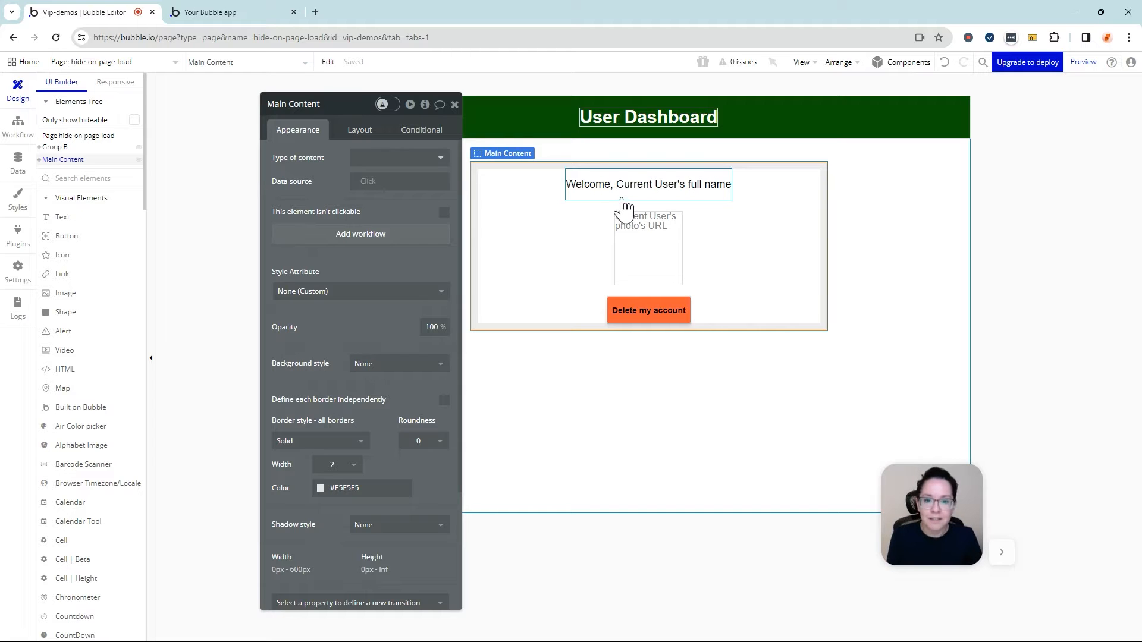
{"action": "left_click", "coordinate": [648, 184]}
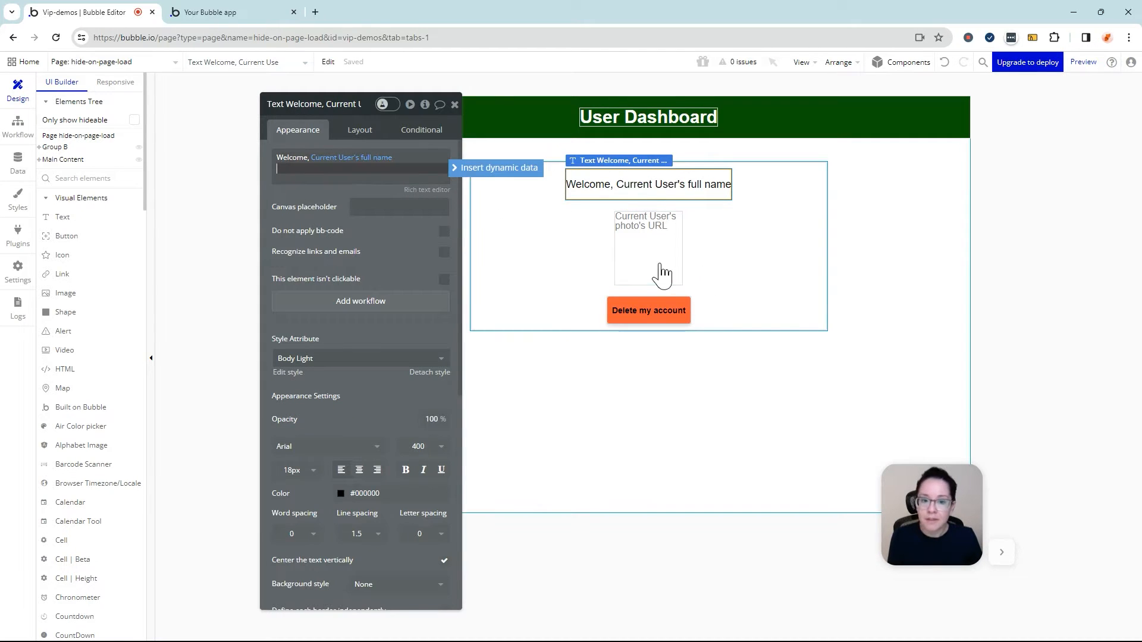
{"action": "left_click", "coordinate": [649, 309]}
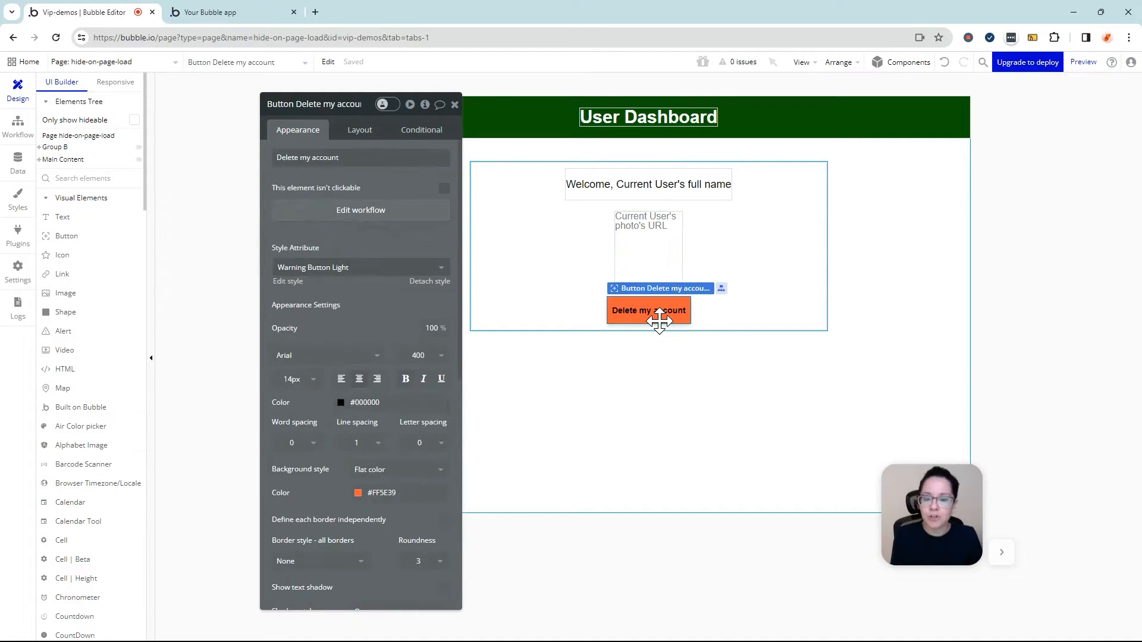
{"action": "mouse_move", "coordinate": [657, 372]}
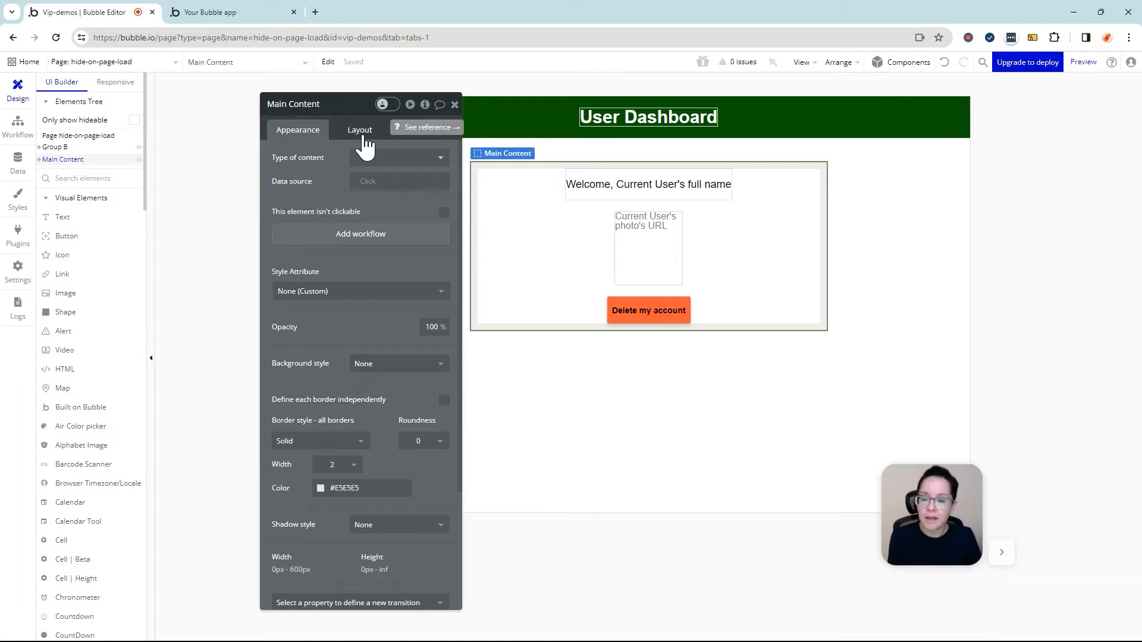
Check Main Content's page-load visibility, then start a new event in the Workflow tab.
{"action": "left_click", "coordinate": [360, 129]}
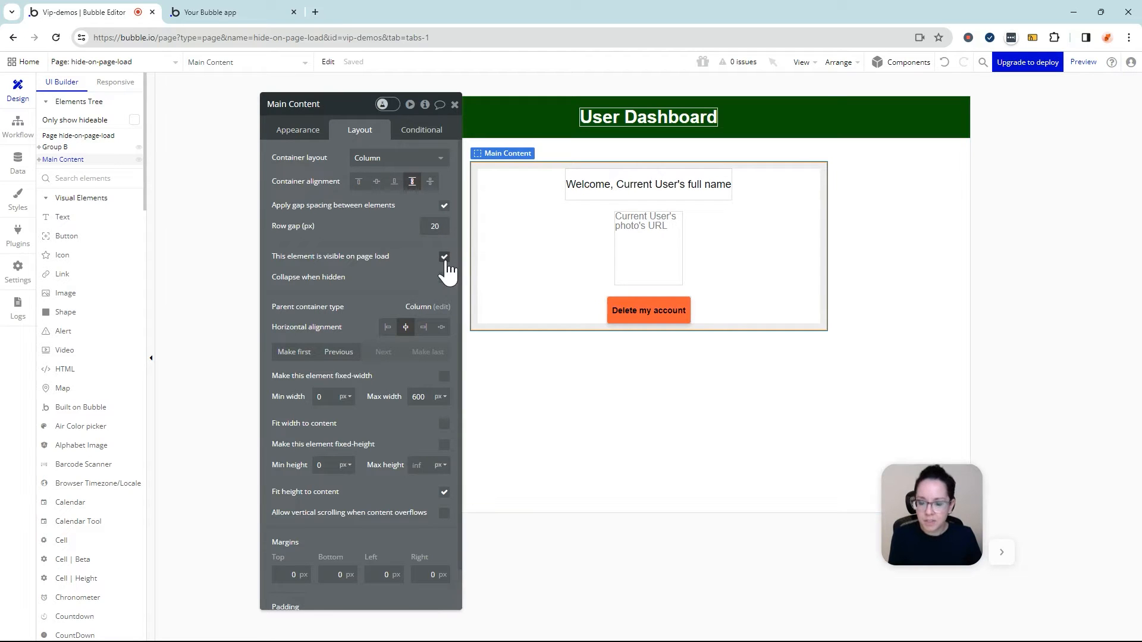
{"action": "mouse_move", "coordinate": [444, 256]}
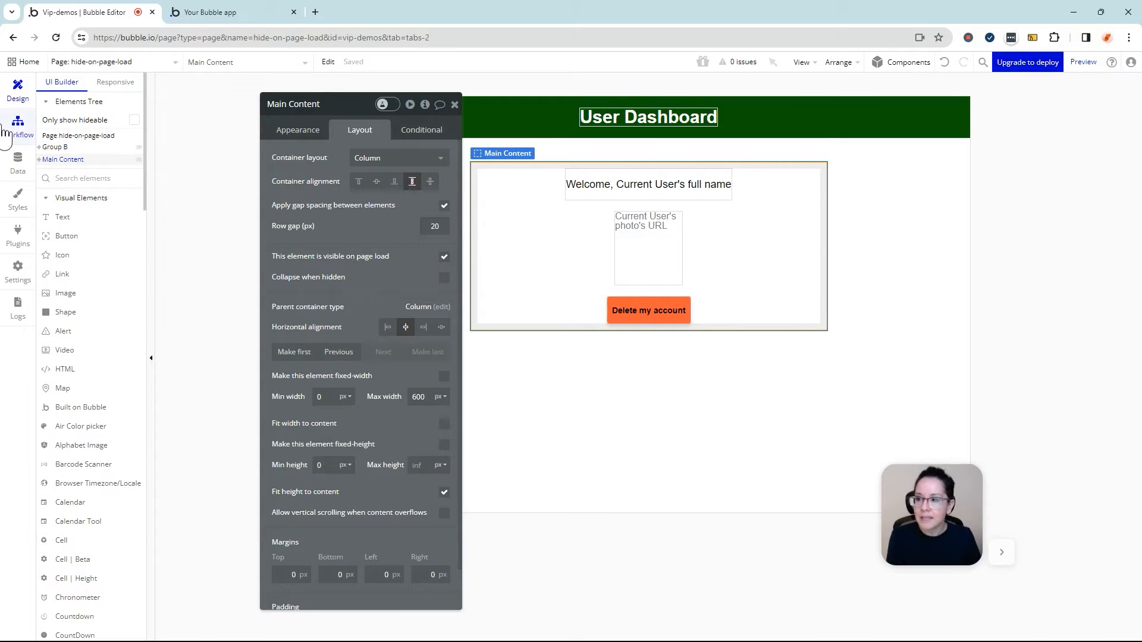
{"action": "left_click", "coordinate": [18, 122]}
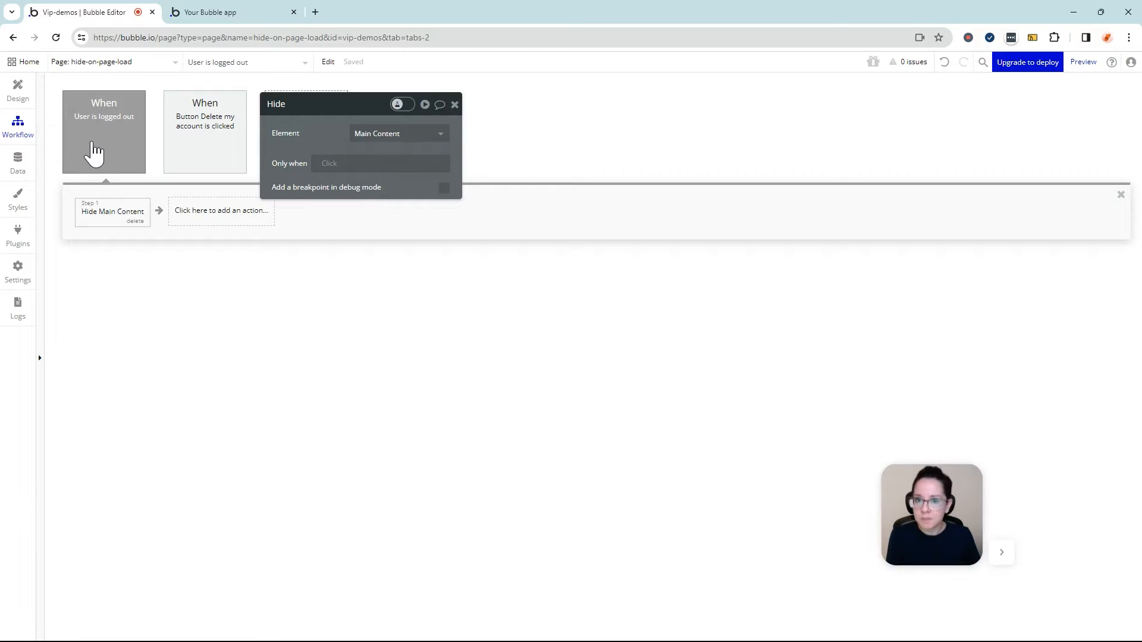
{"action": "mouse_move", "coordinate": [91, 196]}
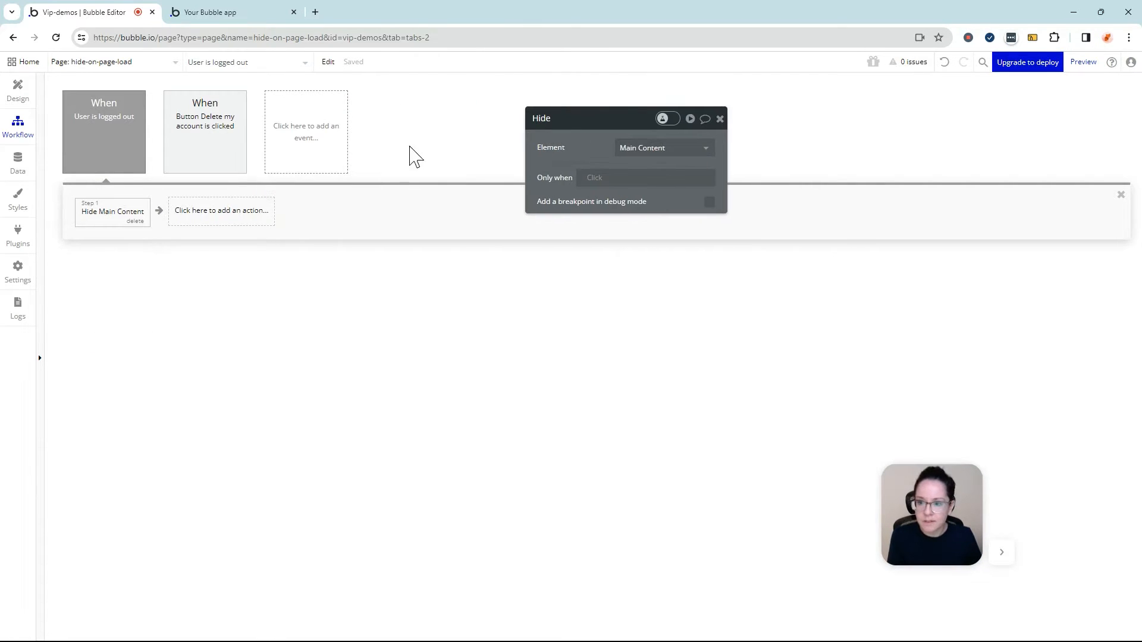
{"action": "left_click", "coordinate": [306, 131]}
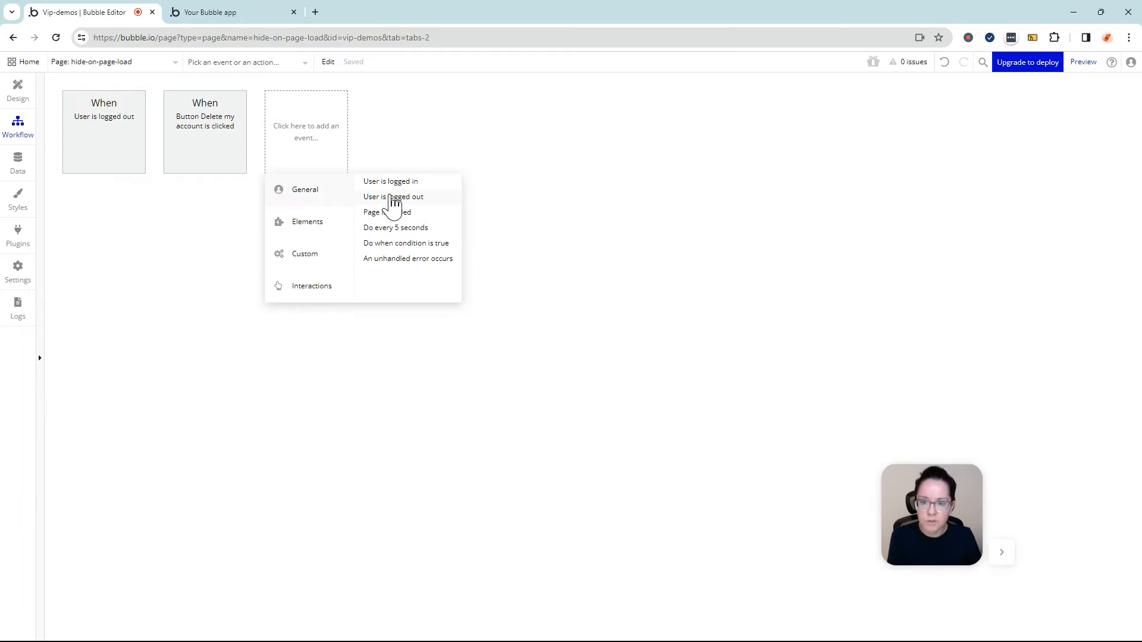
{"action": "mouse_move", "coordinate": [392, 197]}
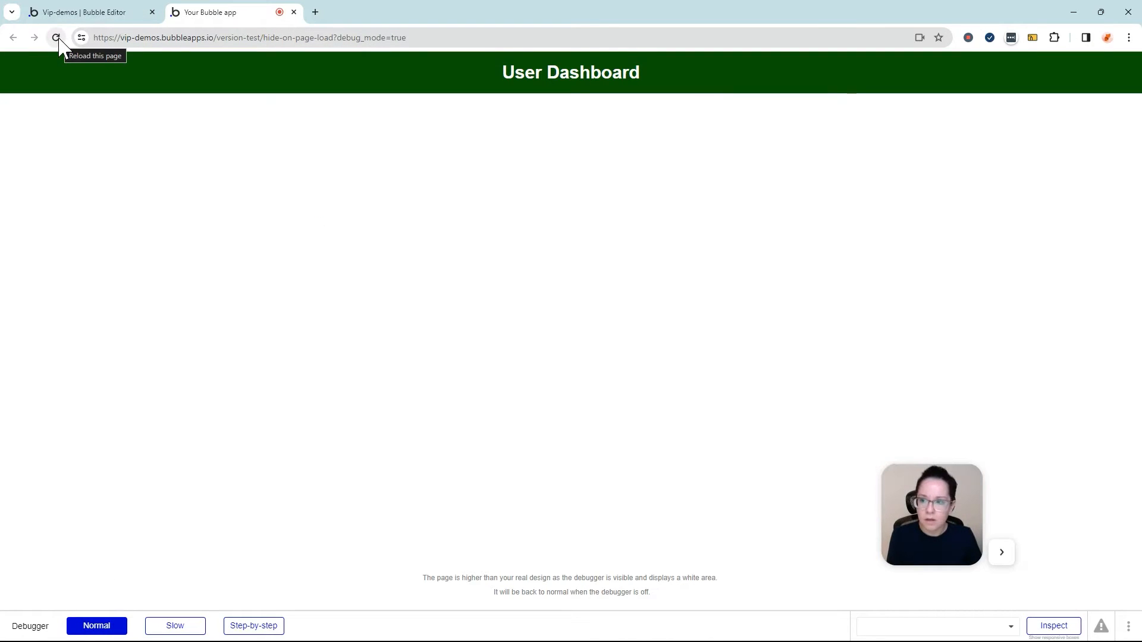
Reload the preview to see the User Dashboard with only its header.
{"action": "left_click", "coordinate": [55, 37]}
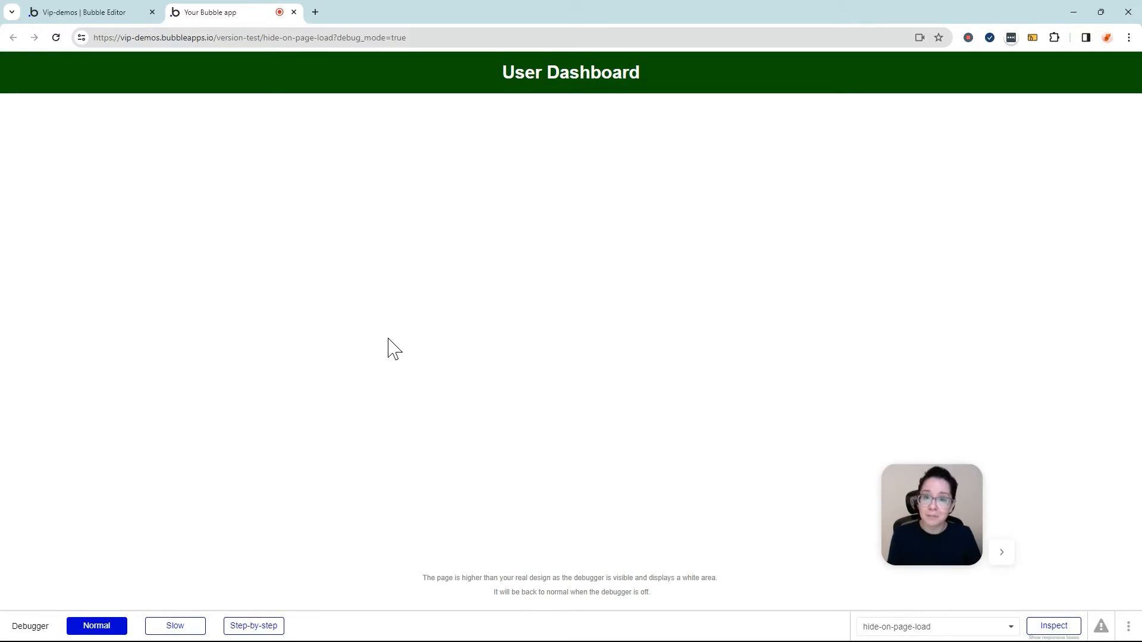
{"action": "mouse_move", "coordinate": [382, 339]}
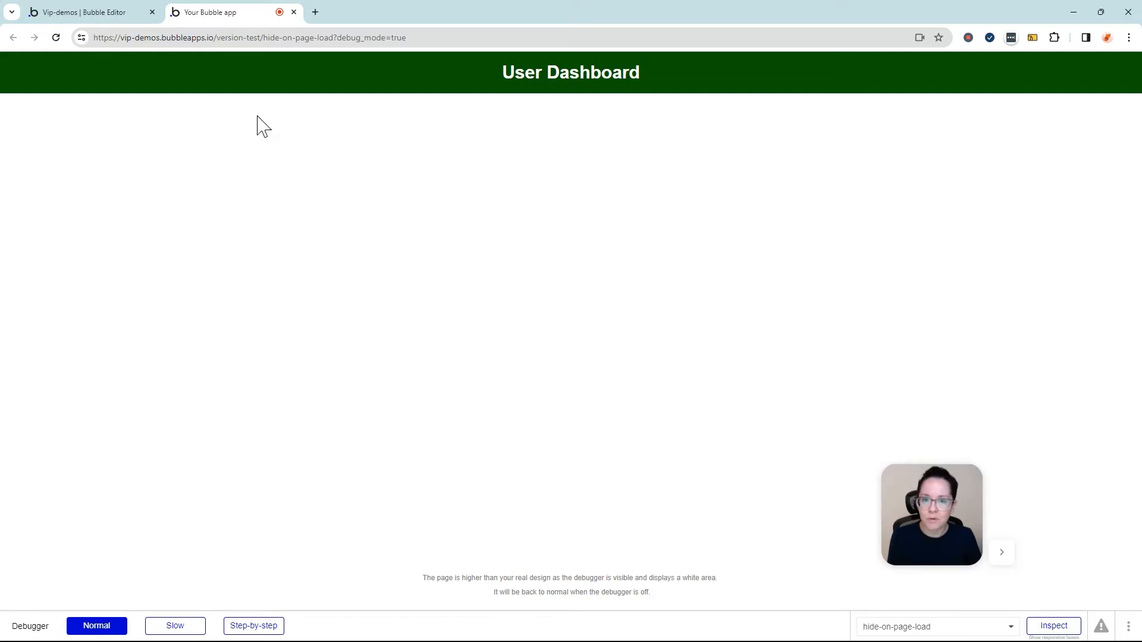
Return to the editor's Design view and close the Main Content property panel.
{"action": "left_click", "coordinate": [90, 12]}
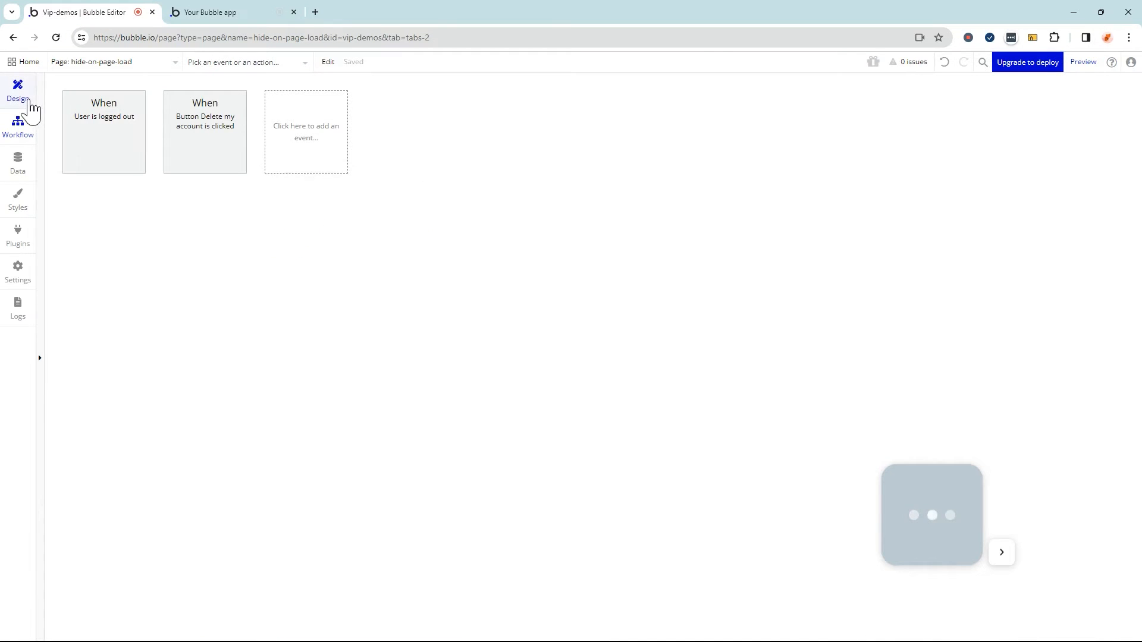
{"action": "left_click", "coordinate": [18, 86]}
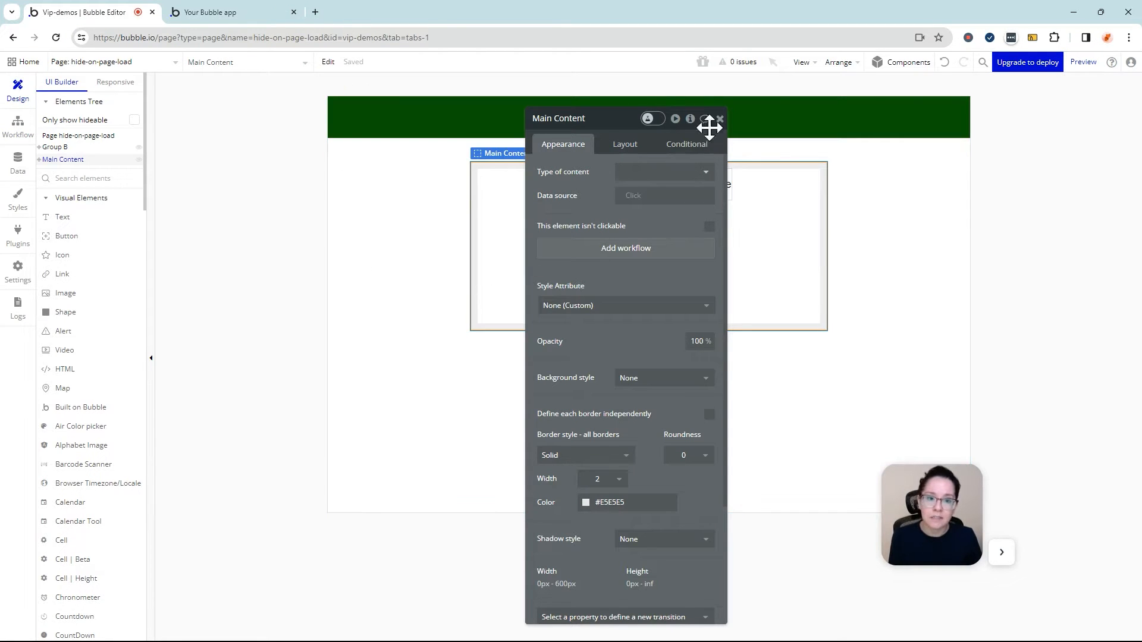
{"action": "left_click", "coordinate": [720, 118]}
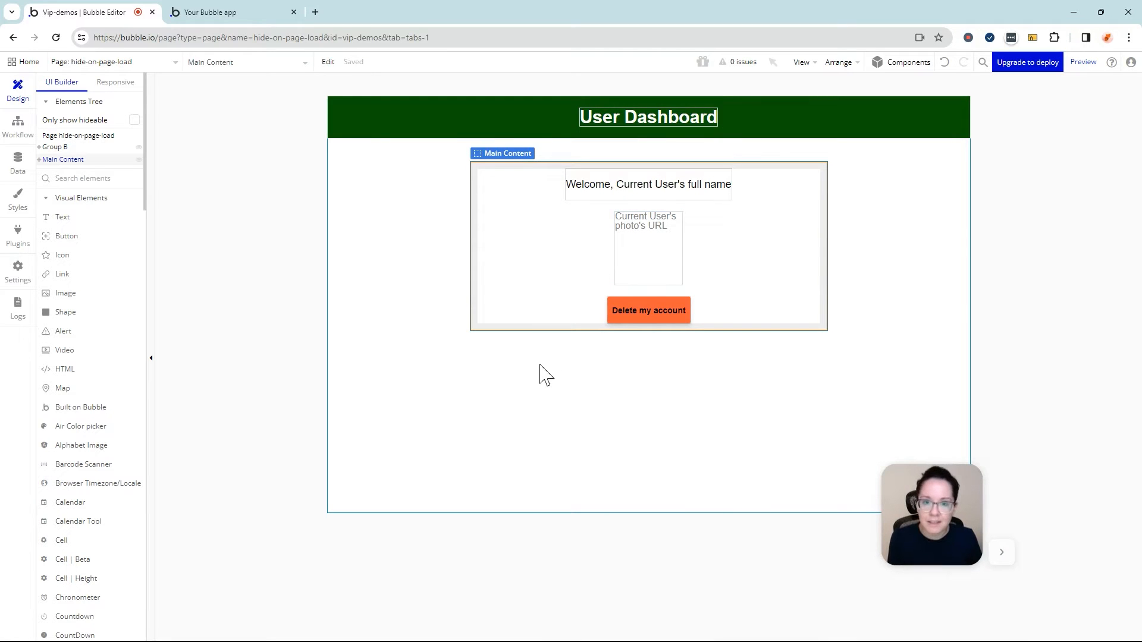
{"action": "mouse_move", "coordinate": [541, 380]}
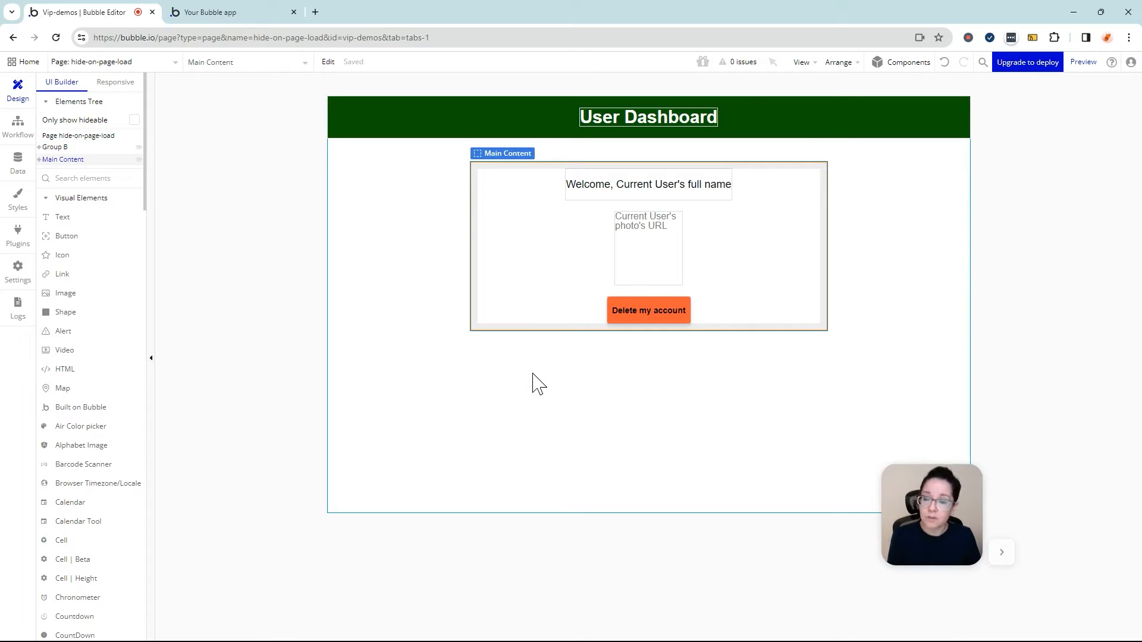
{"action": "mouse_move", "coordinate": [544, 378]}
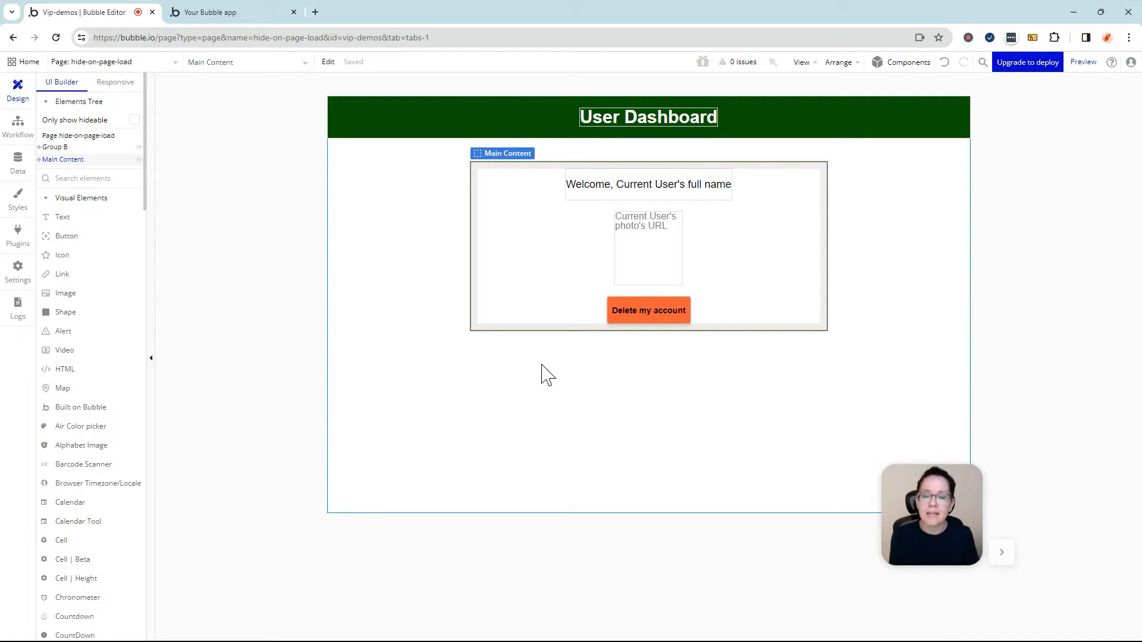
{"action": "mouse_move", "coordinate": [501, 408]}
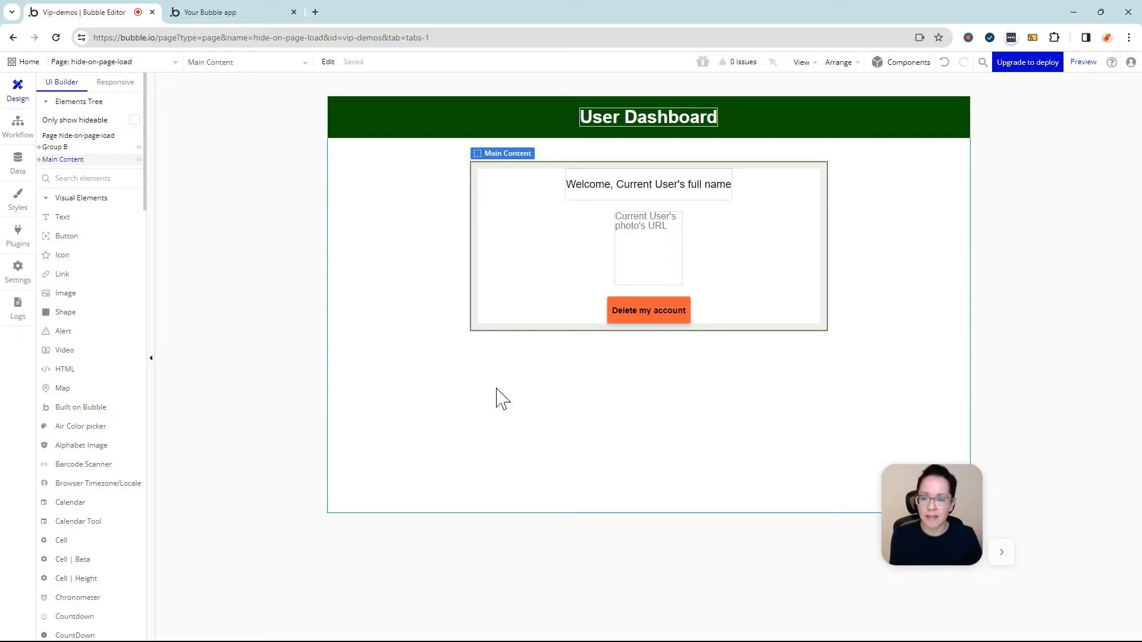
{"action": "mouse_move", "coordinate": [372, 196]}
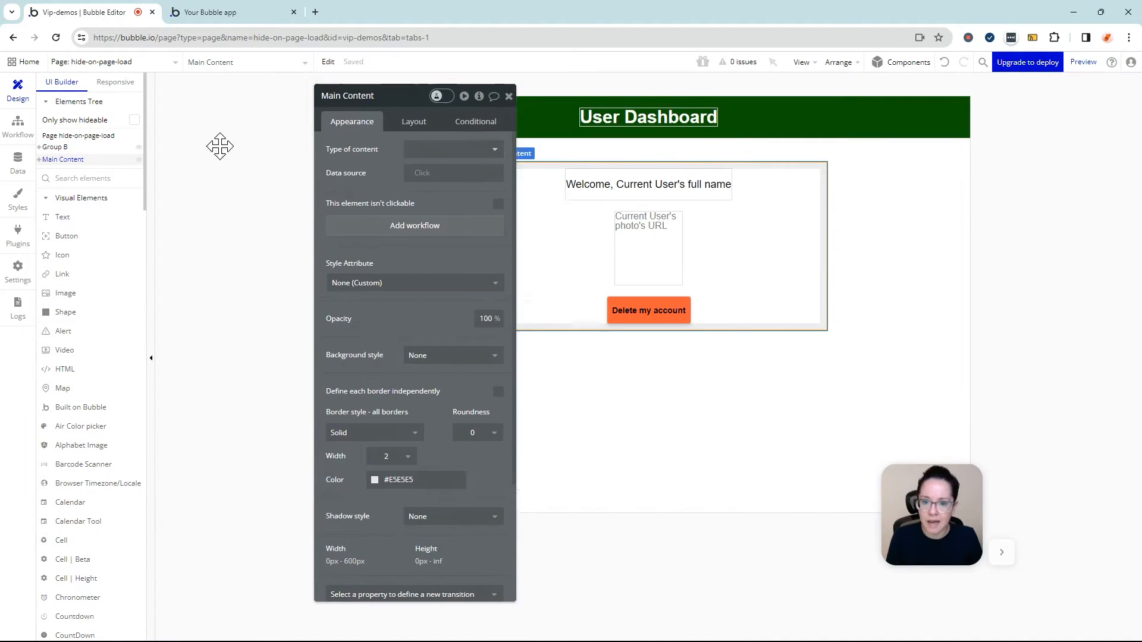
Uncheck 'This element is visible on page load' for Main Content, then open workflows.
{"action": "left_click", "coordinate": [414, 121]}
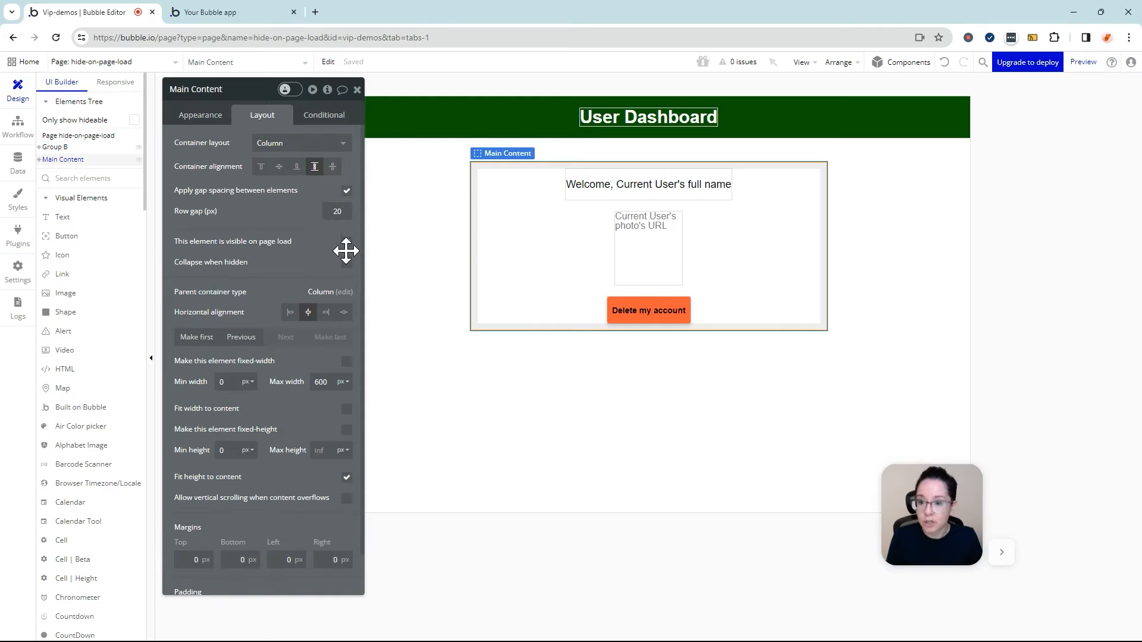
{"action": "left_click", "coordinate": [346, 240]}
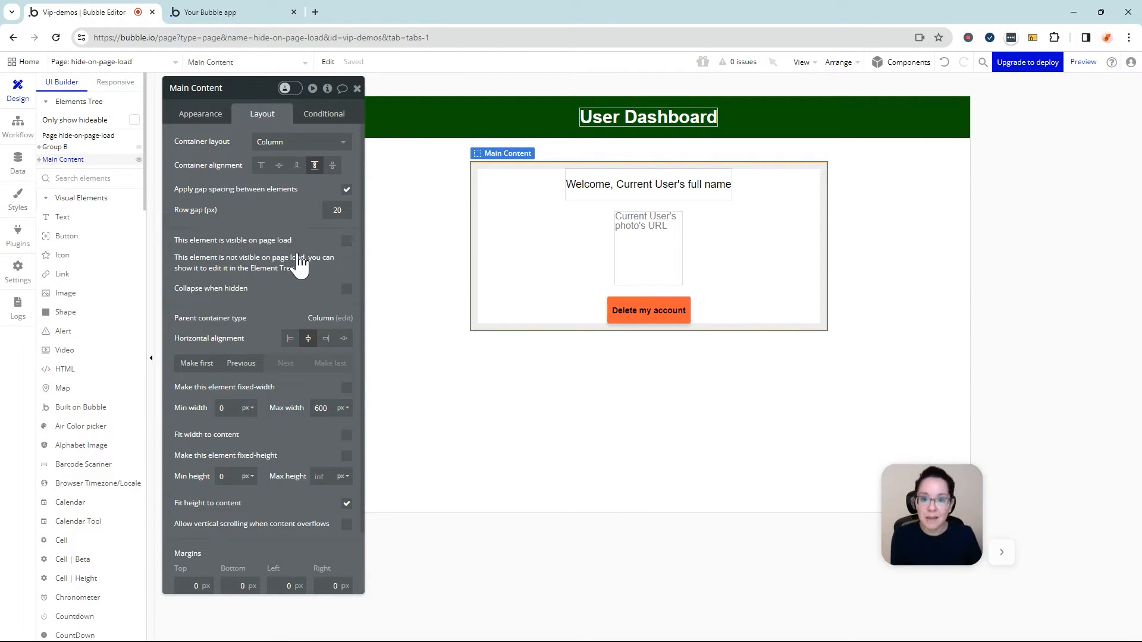
{"action": "mouse_move", "coordinate": [18, 118]}
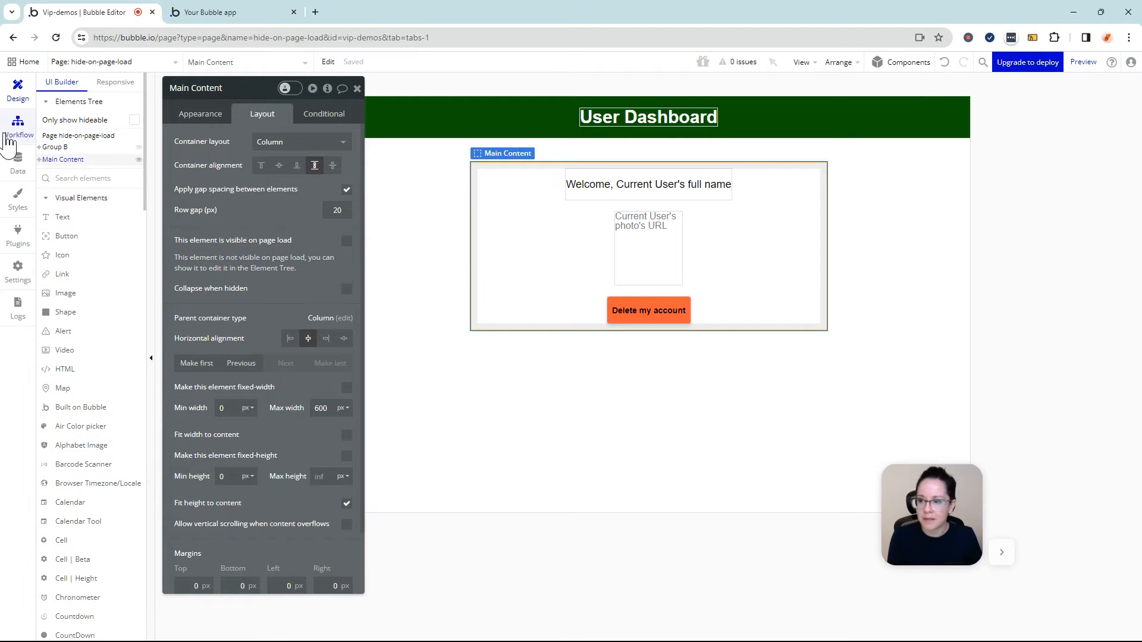
{"action": "left_click", "coordinate": [18, 124]}
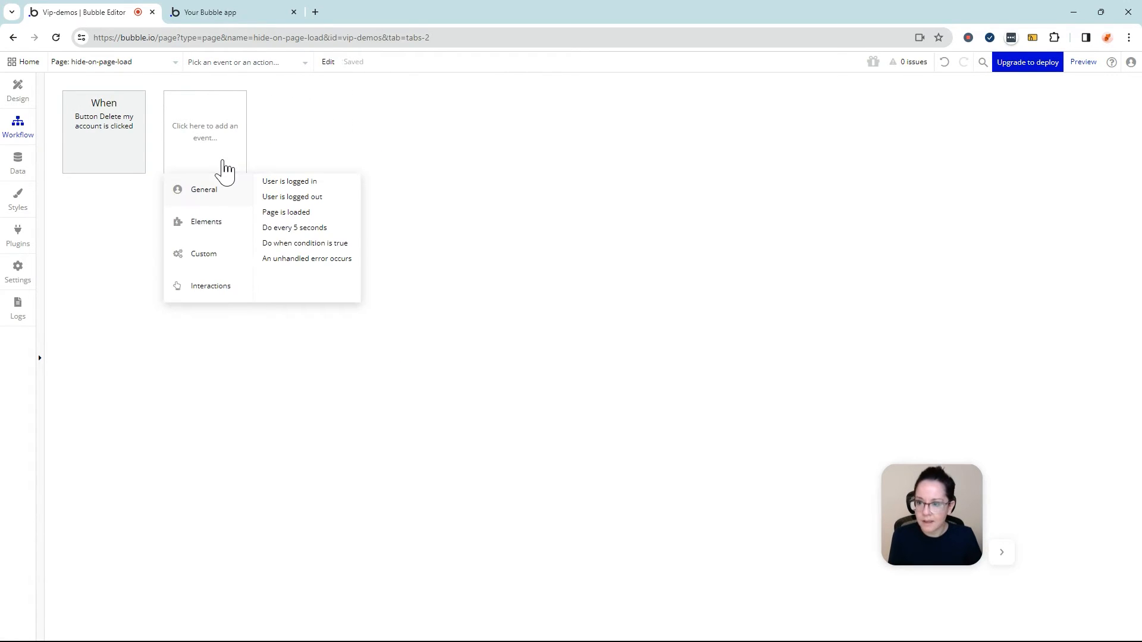
{"action": "mouse_move", "coordinate": [289, 182]}
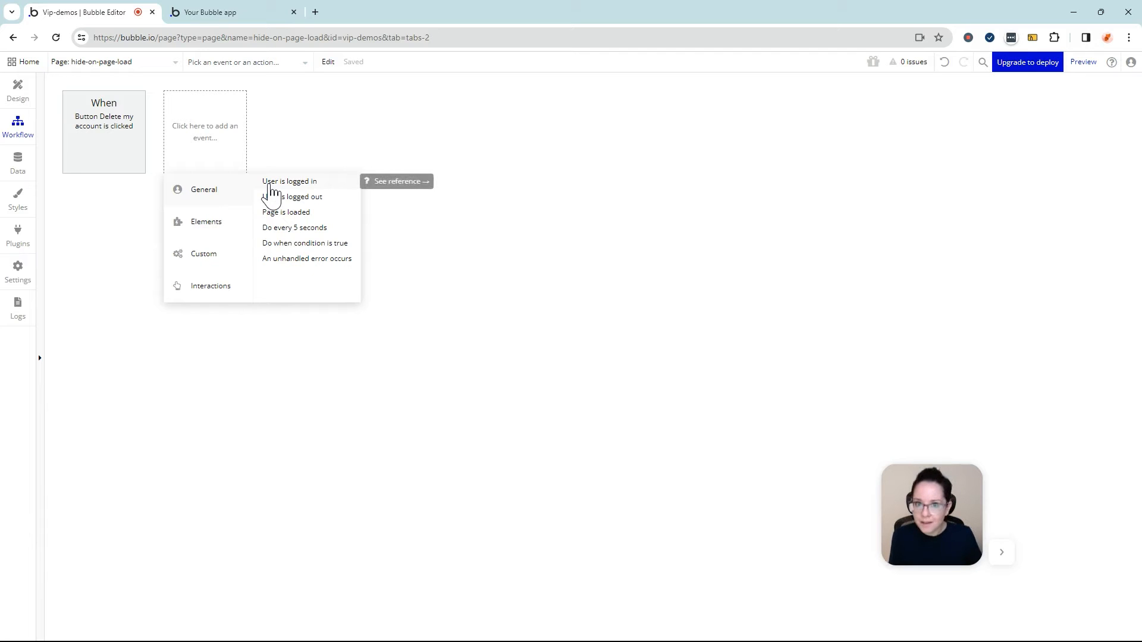
Create a 'User is logged in' workflow with a Show step targeting Main Content.
{"action": "left_click", "coordinate": [289, 181]}
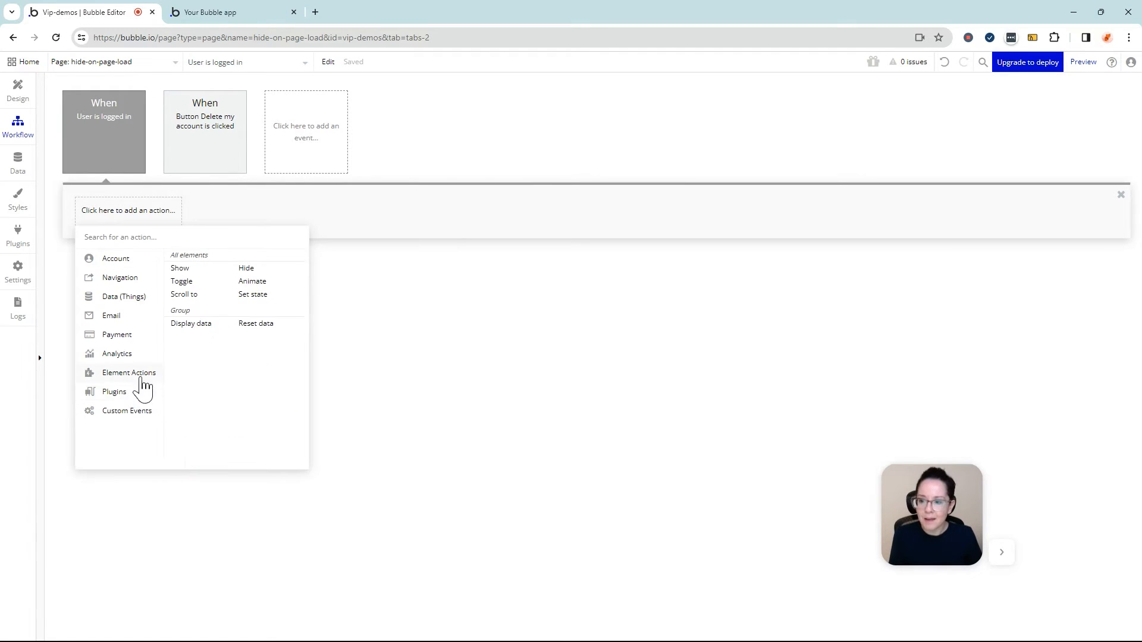
{"action": "left_click", "coordinate": [180, 268]}
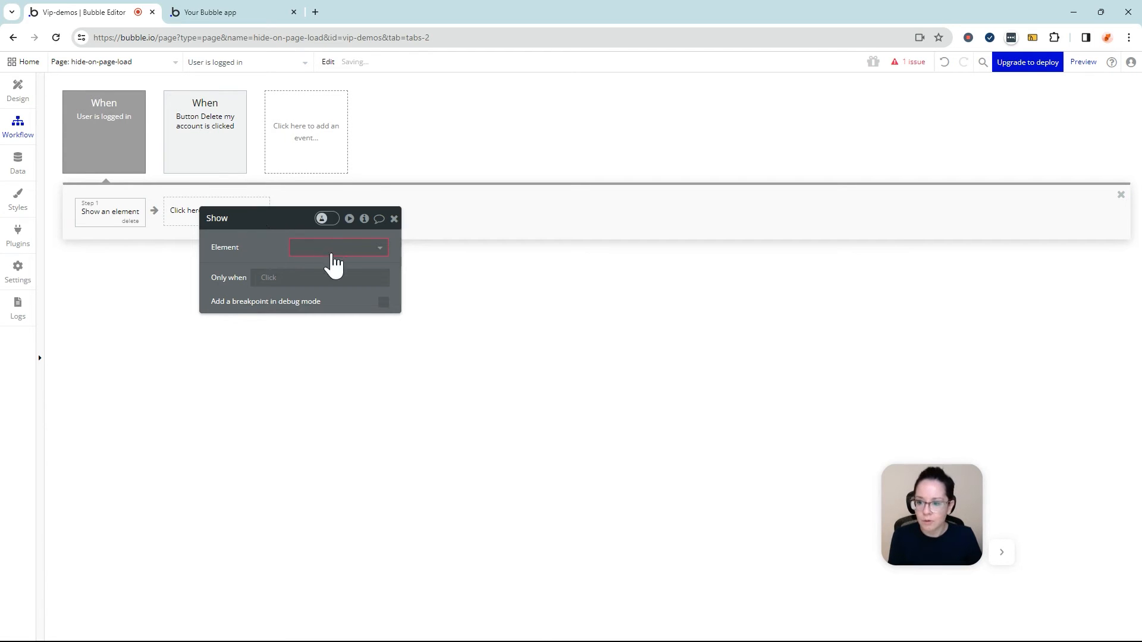
{"action": "left_click", "coordinate": [338, 247]}
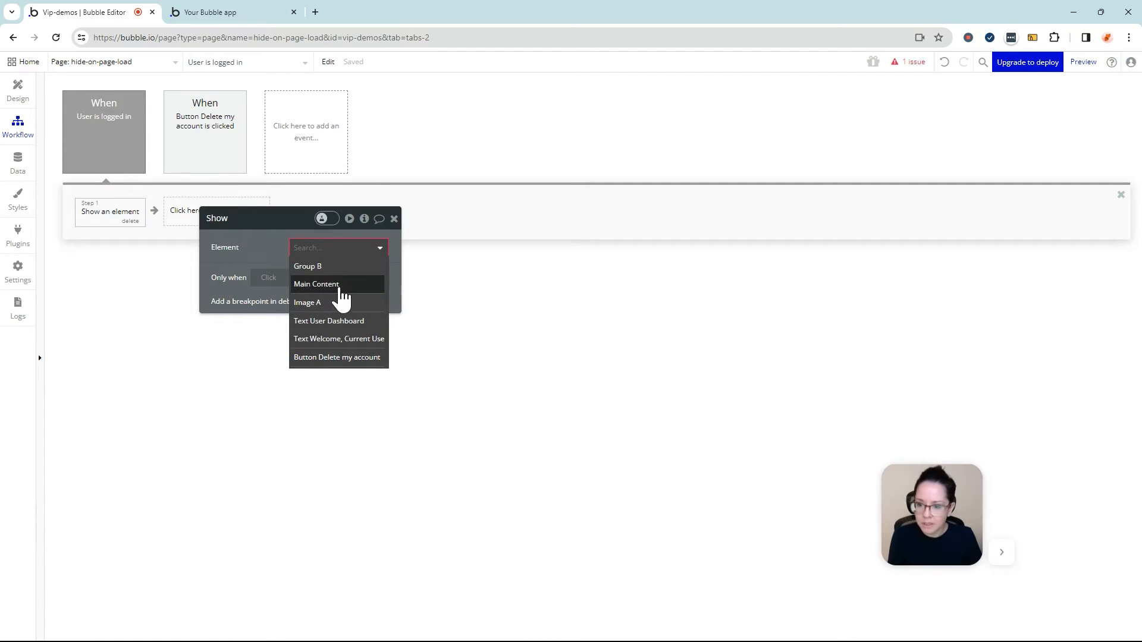
{"action": "left_click", "coordinate": [316, 284]}
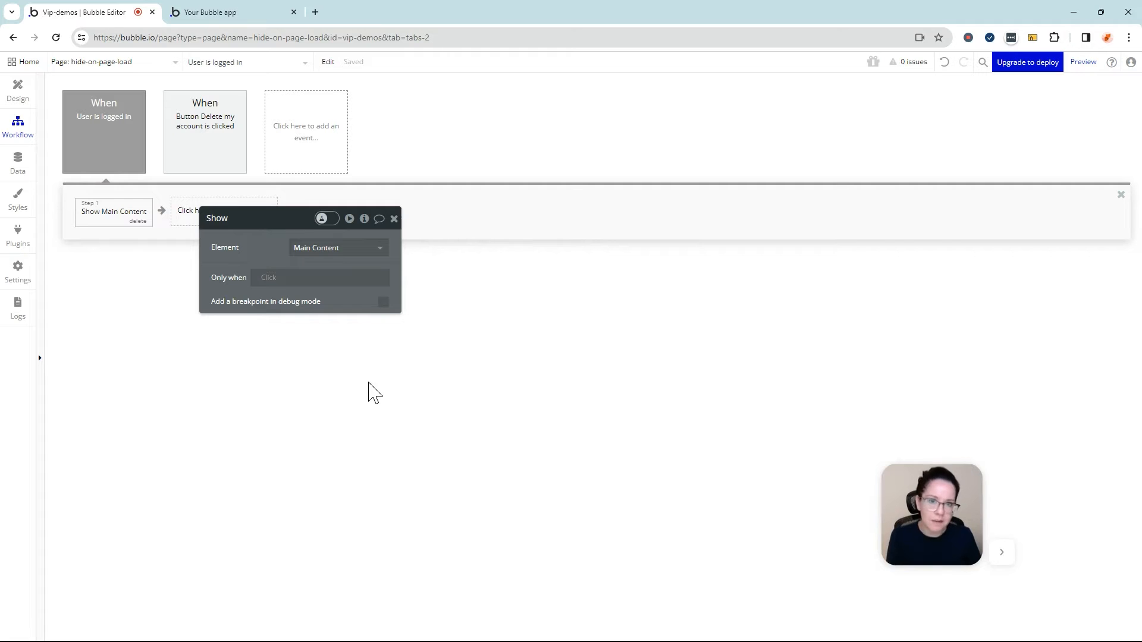
{"action": "left_click", "coordinate": [221, 12]}
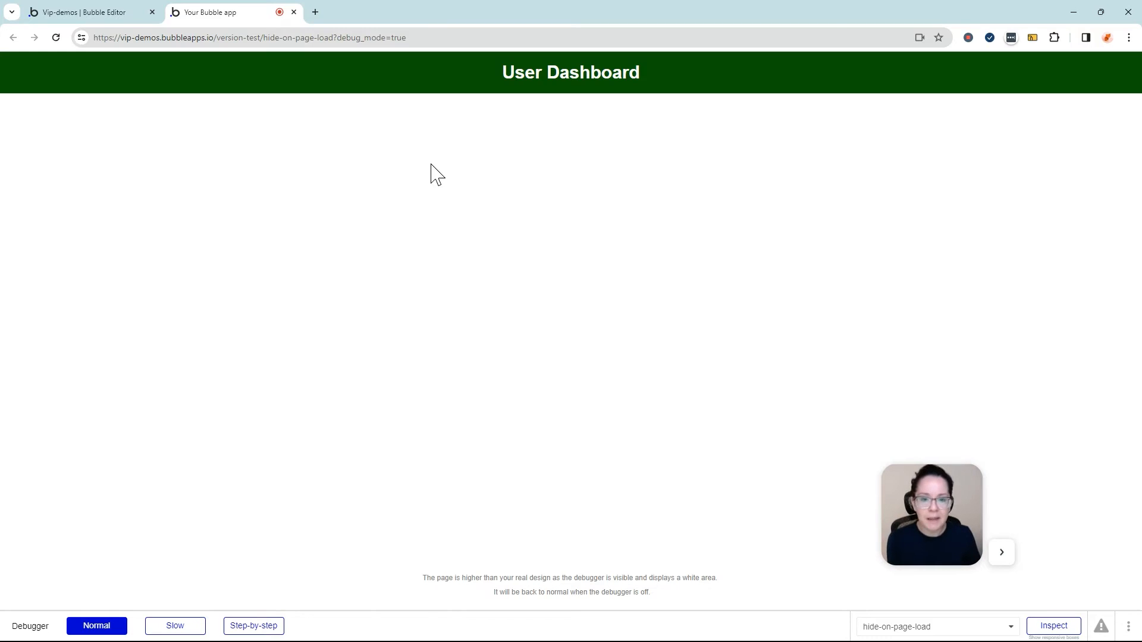
{"action": "mouse_move", "coordinate": [461, 205]}
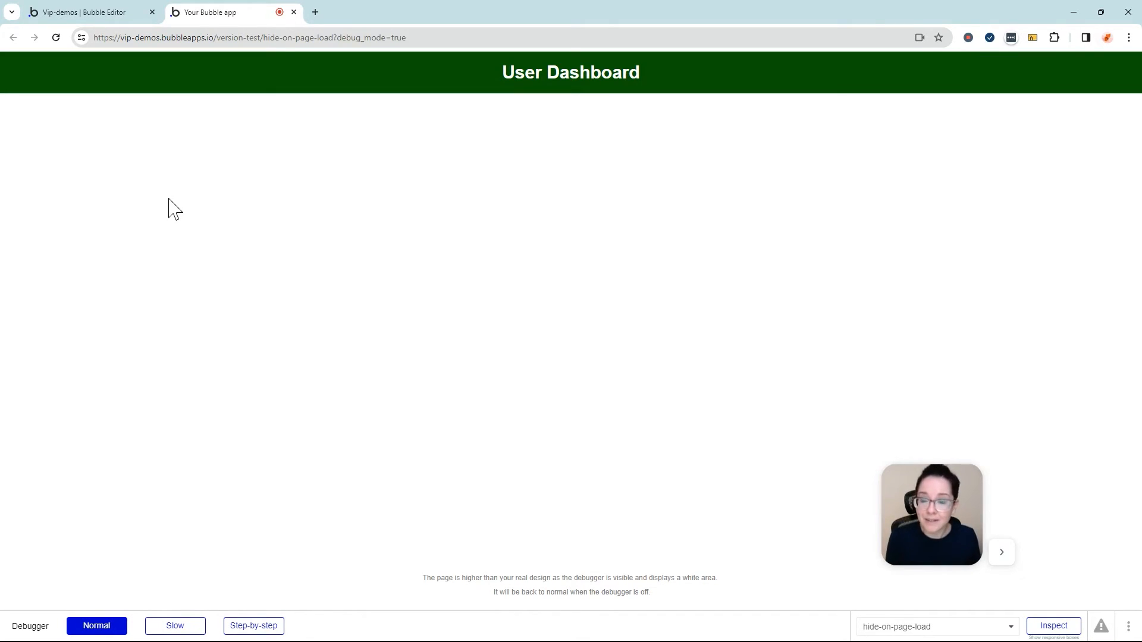
After confirming the preview hides Main Content, go back to the editor.
{"action": "left_click", "coordinate": [92, 13]}
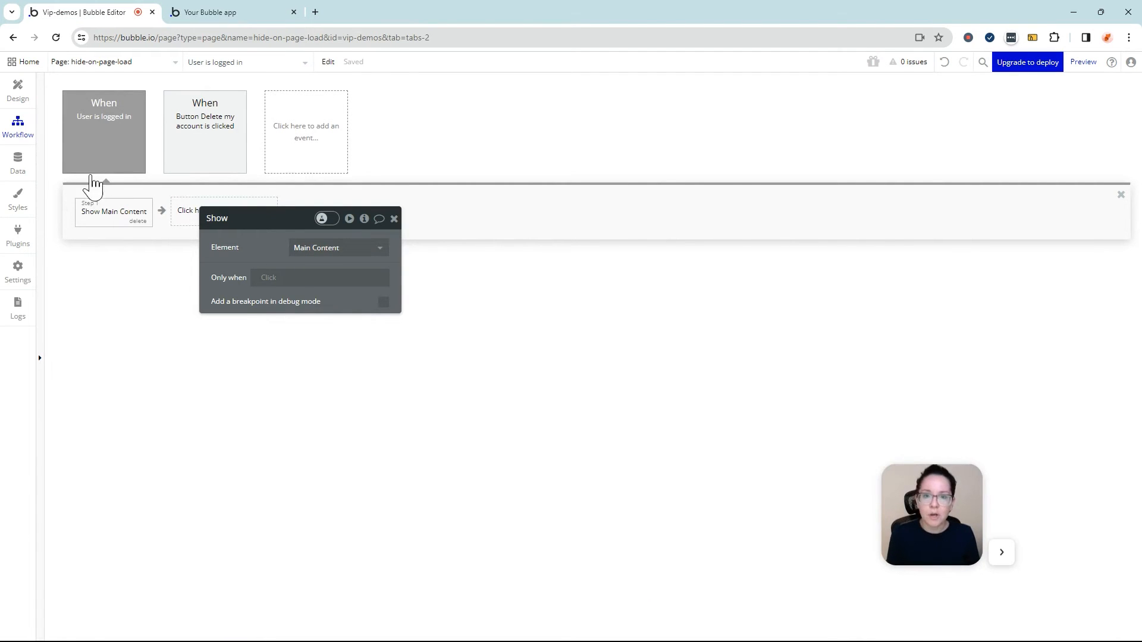
{"action": "mouse_move", "coordinate": [102, 177]}
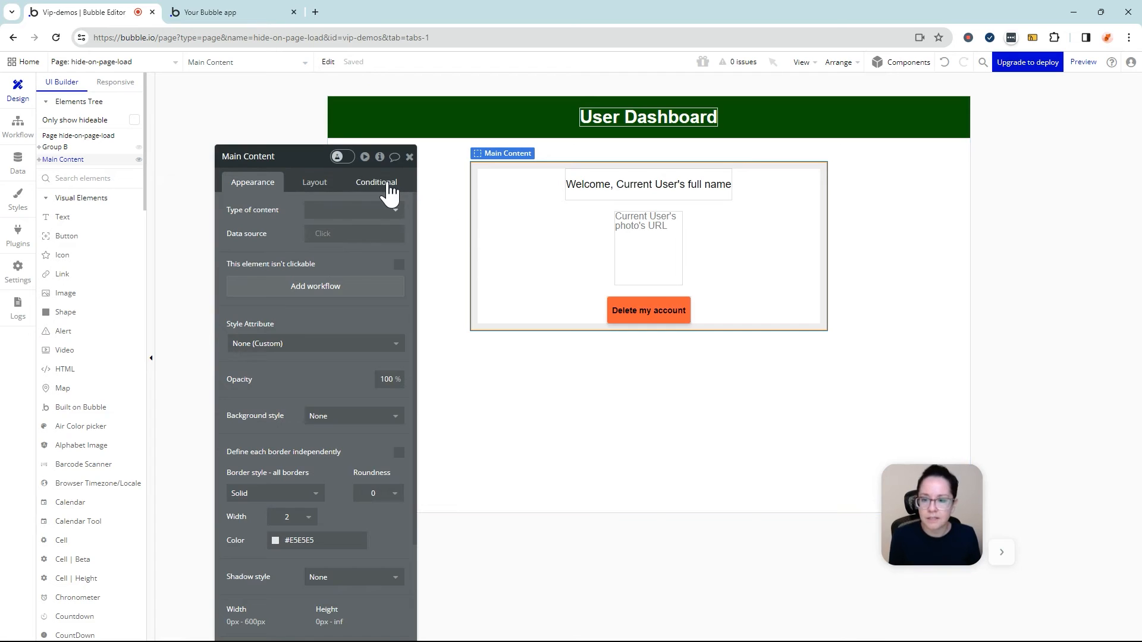
Add a Main Content condition 'Current User is logged in' making it visible, then retest.
{"action": "left_click", "coordinate": [376, 182]}
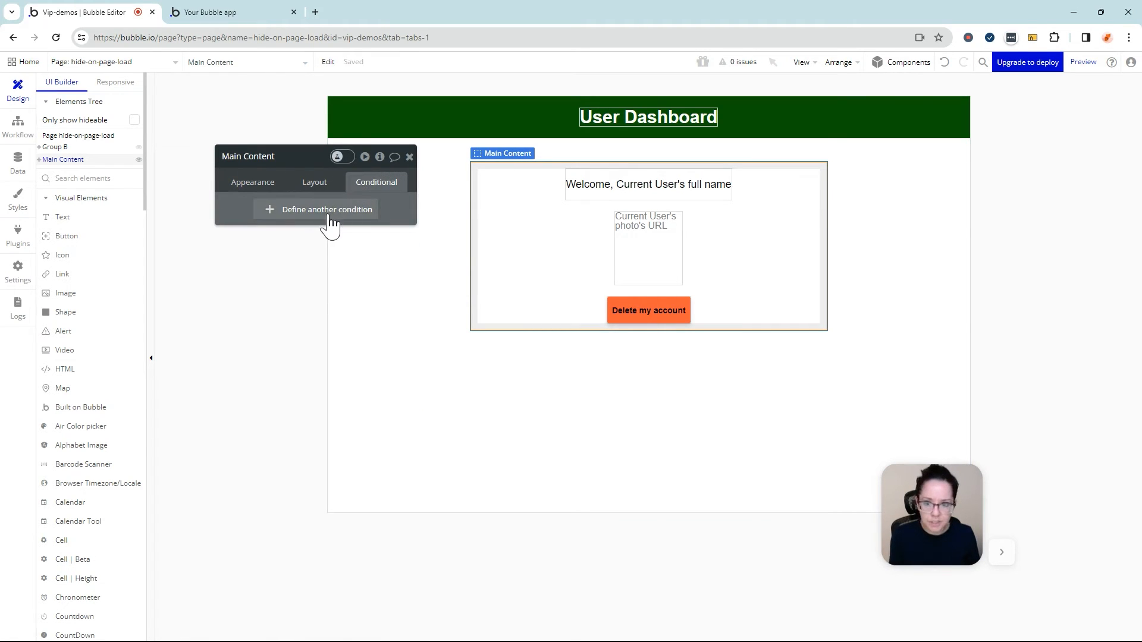
{"action": "left_click", "coordinate": [327, 209]}
{"action": "type", "text": "lo"}
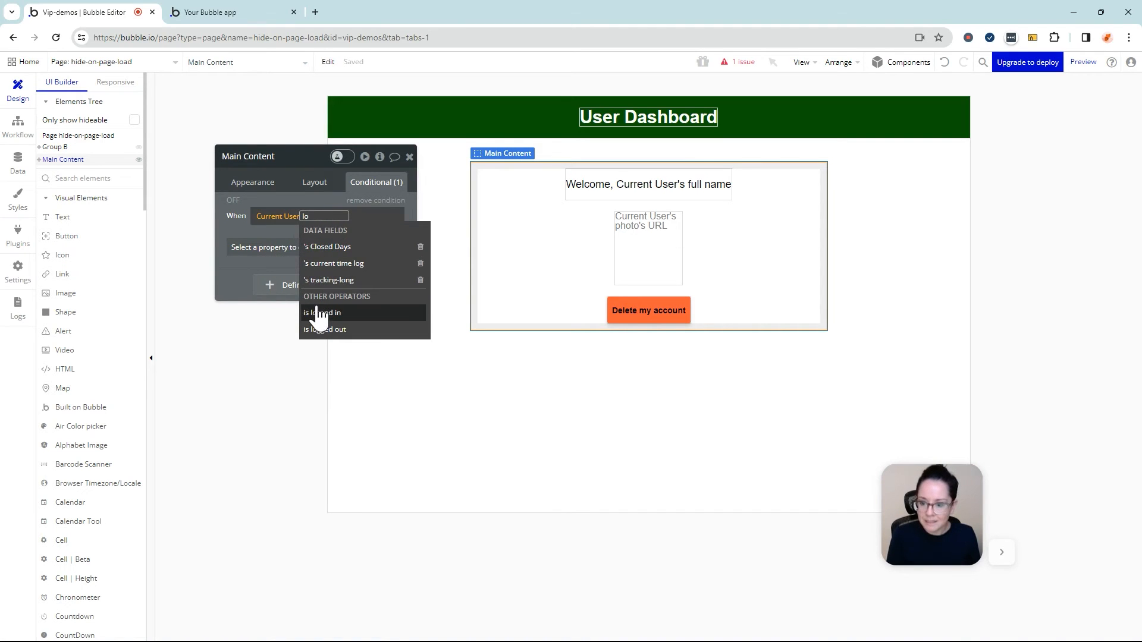
{"action": "left_click", "coordinate": [322, 312]}
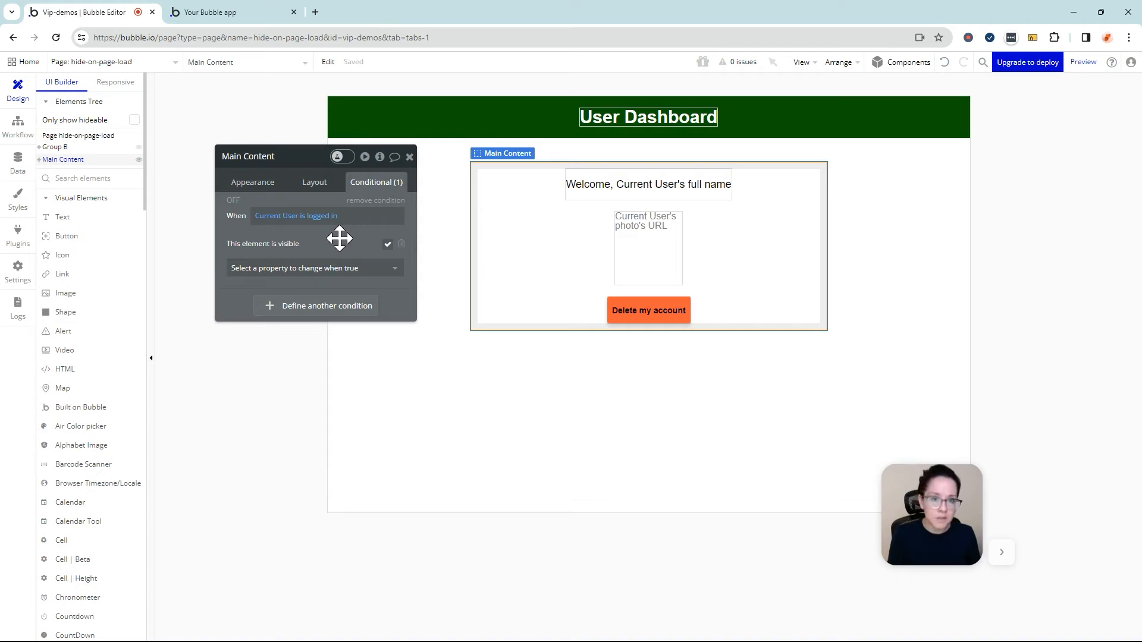
{"action": "left_click", "coordinate": [209, 12]}
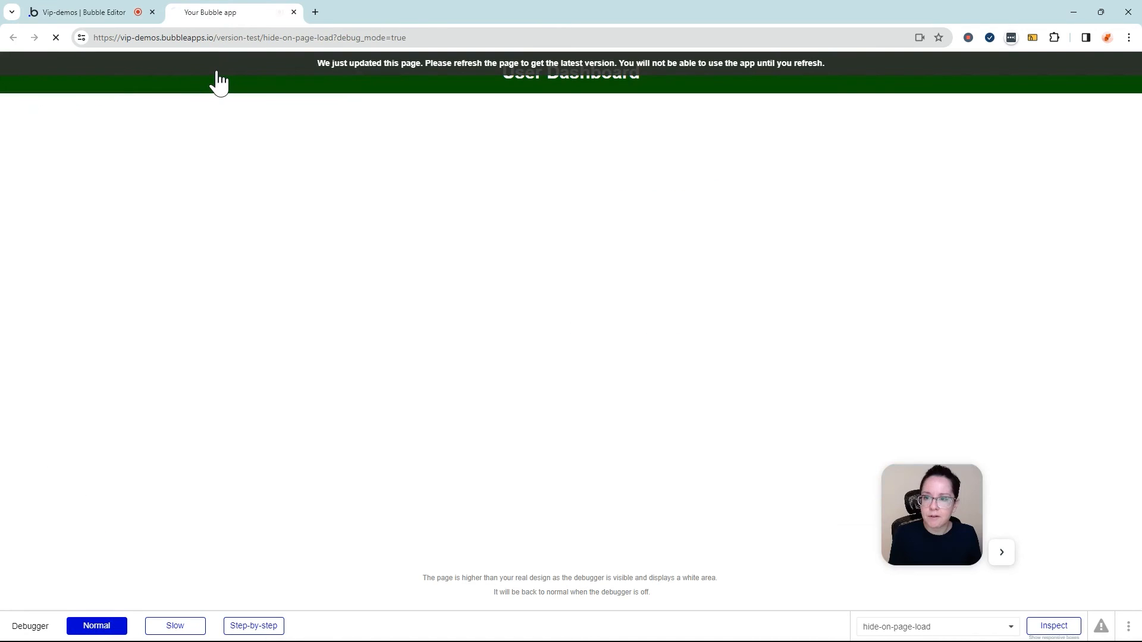
{"action": "mouse_move", "coordinate": [342, 213]}
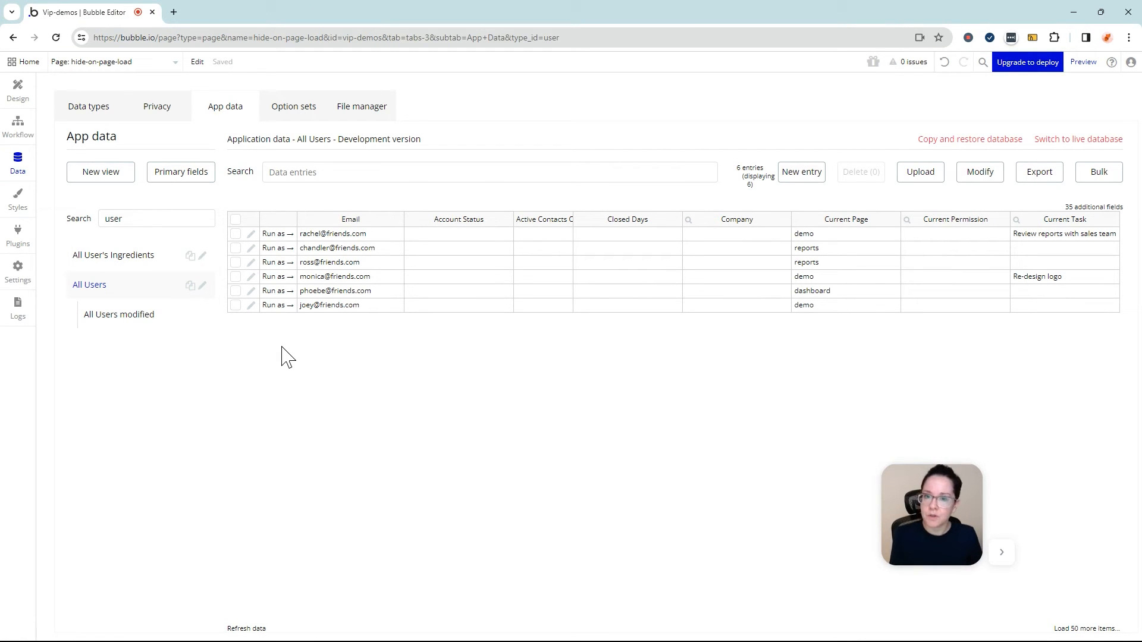
{"action": "mouse_move", "coordinate": [284, 326]}
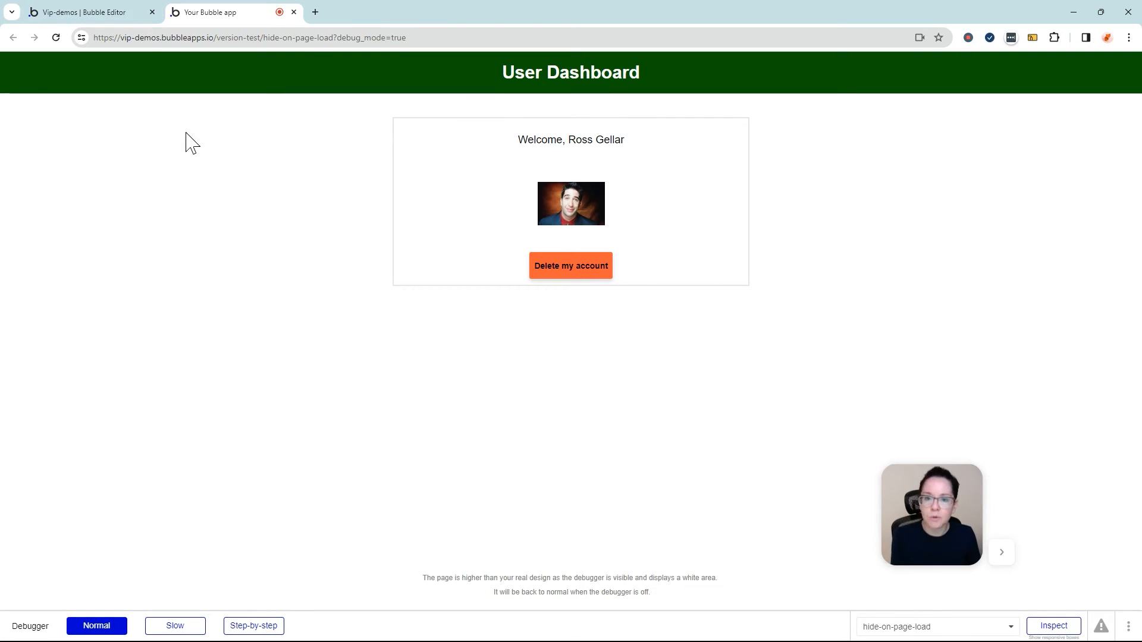
{"action": "mouse_move", "coordinate": [192, 162]}
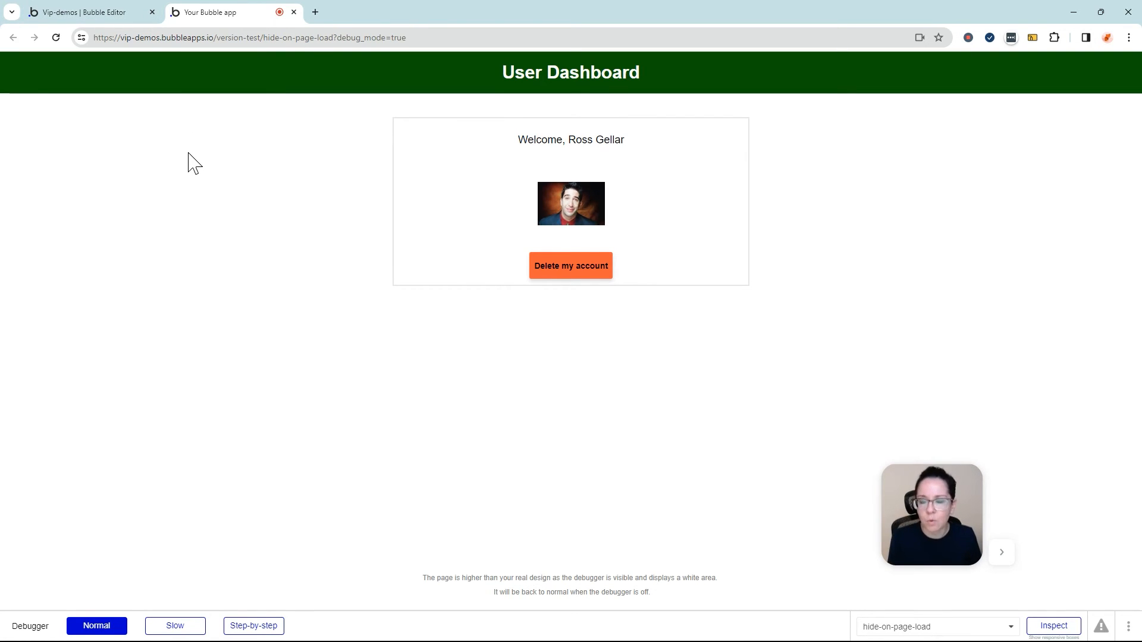